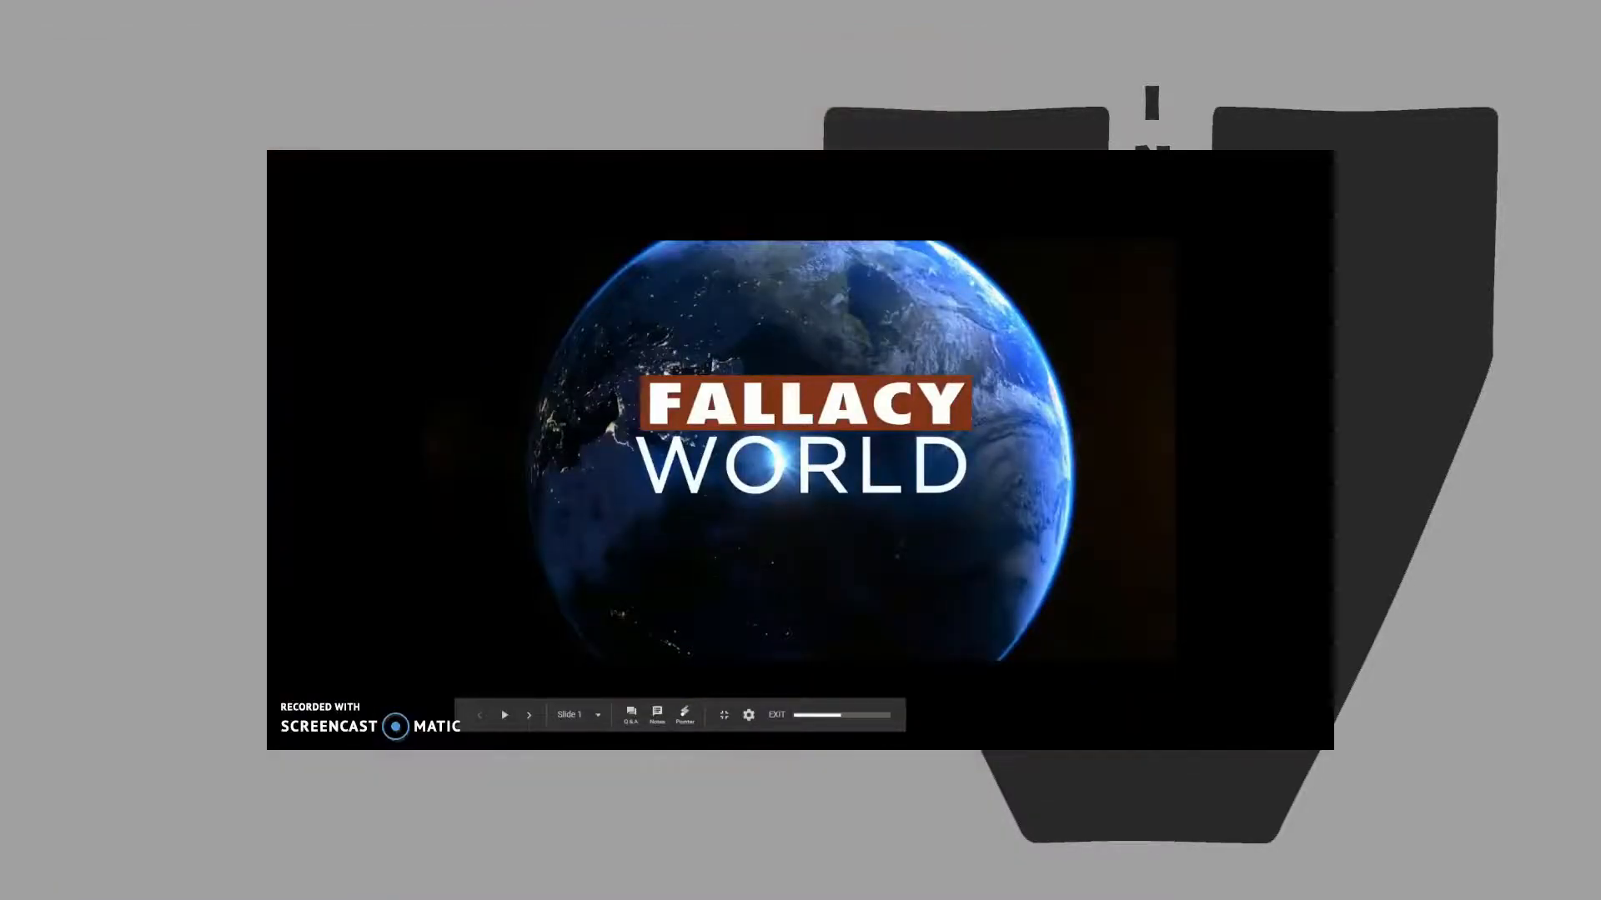
left_click(529, 715)
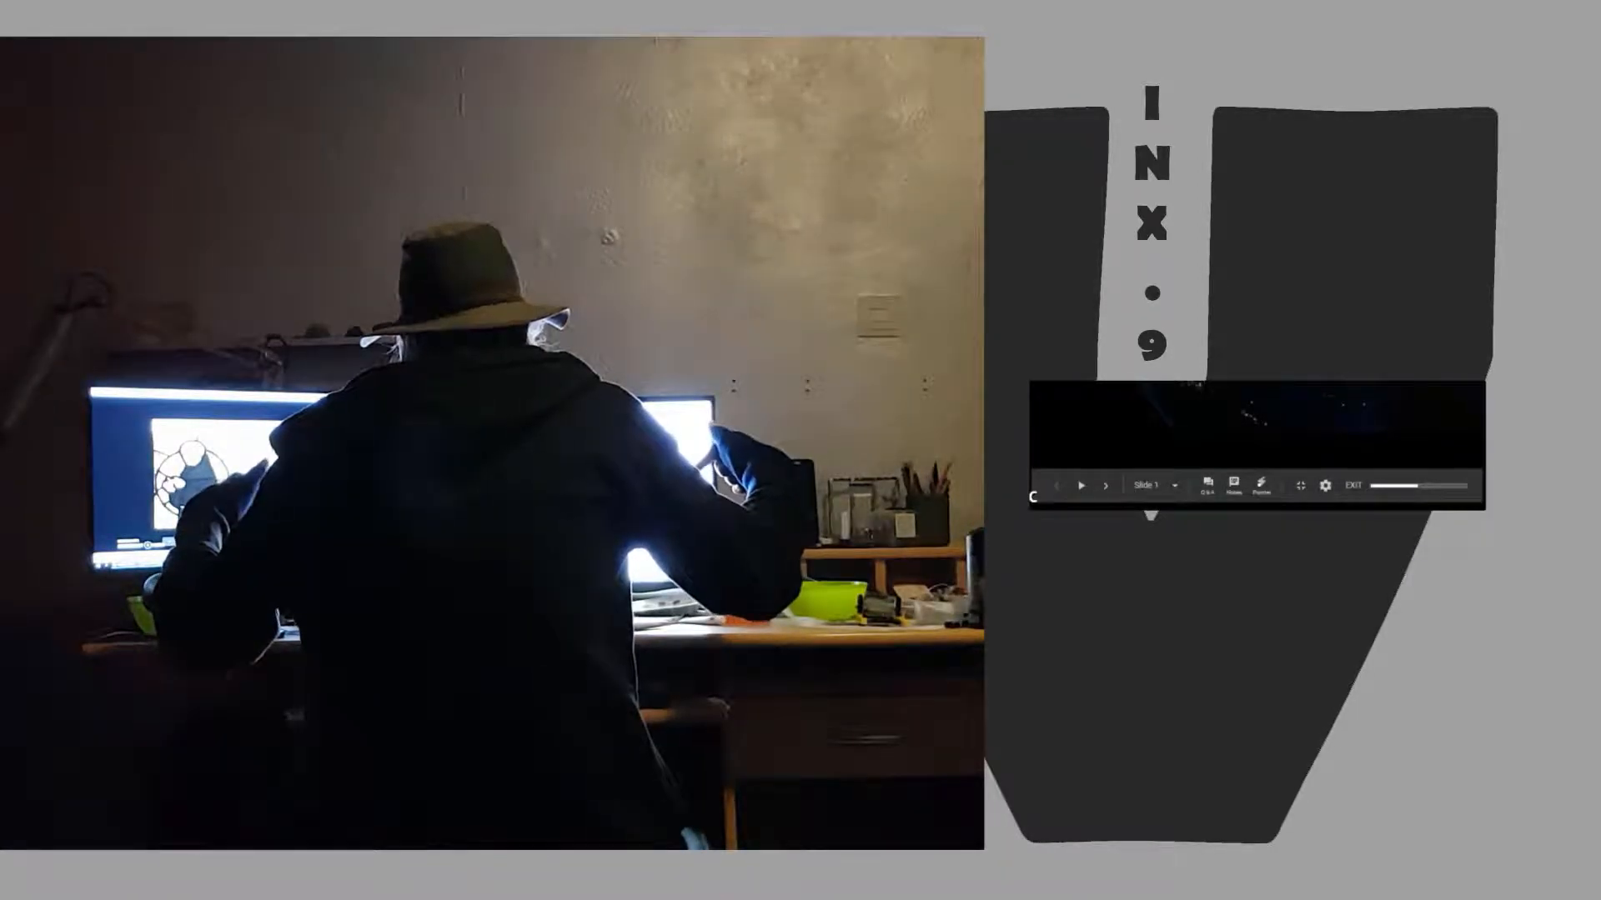
left_click(1105, 485)
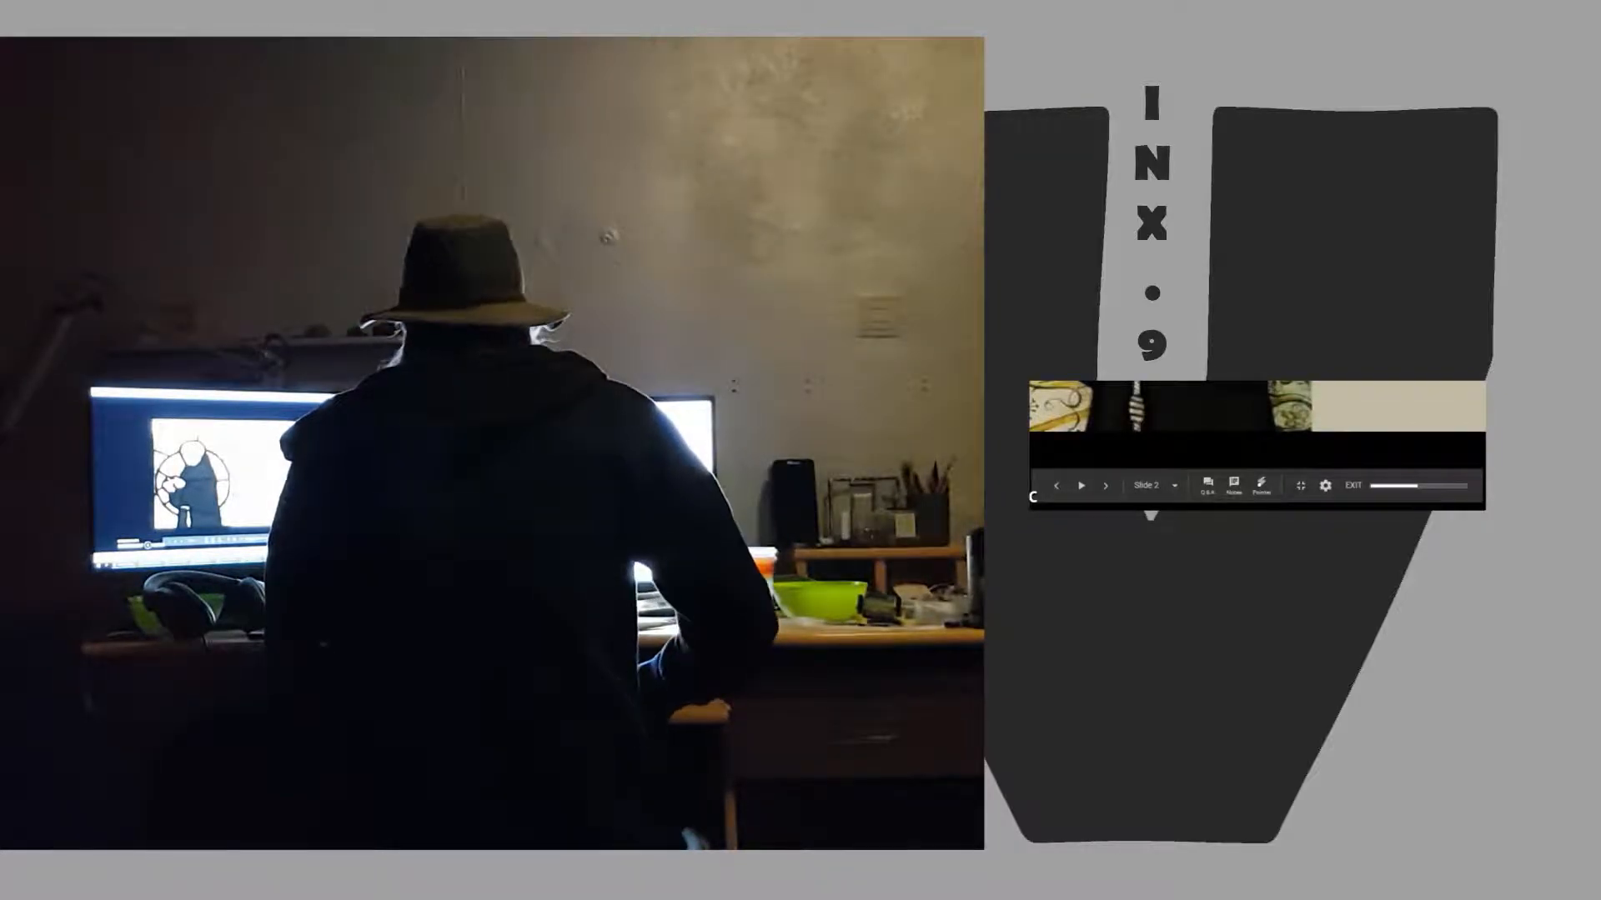
left_click(1057, 486)
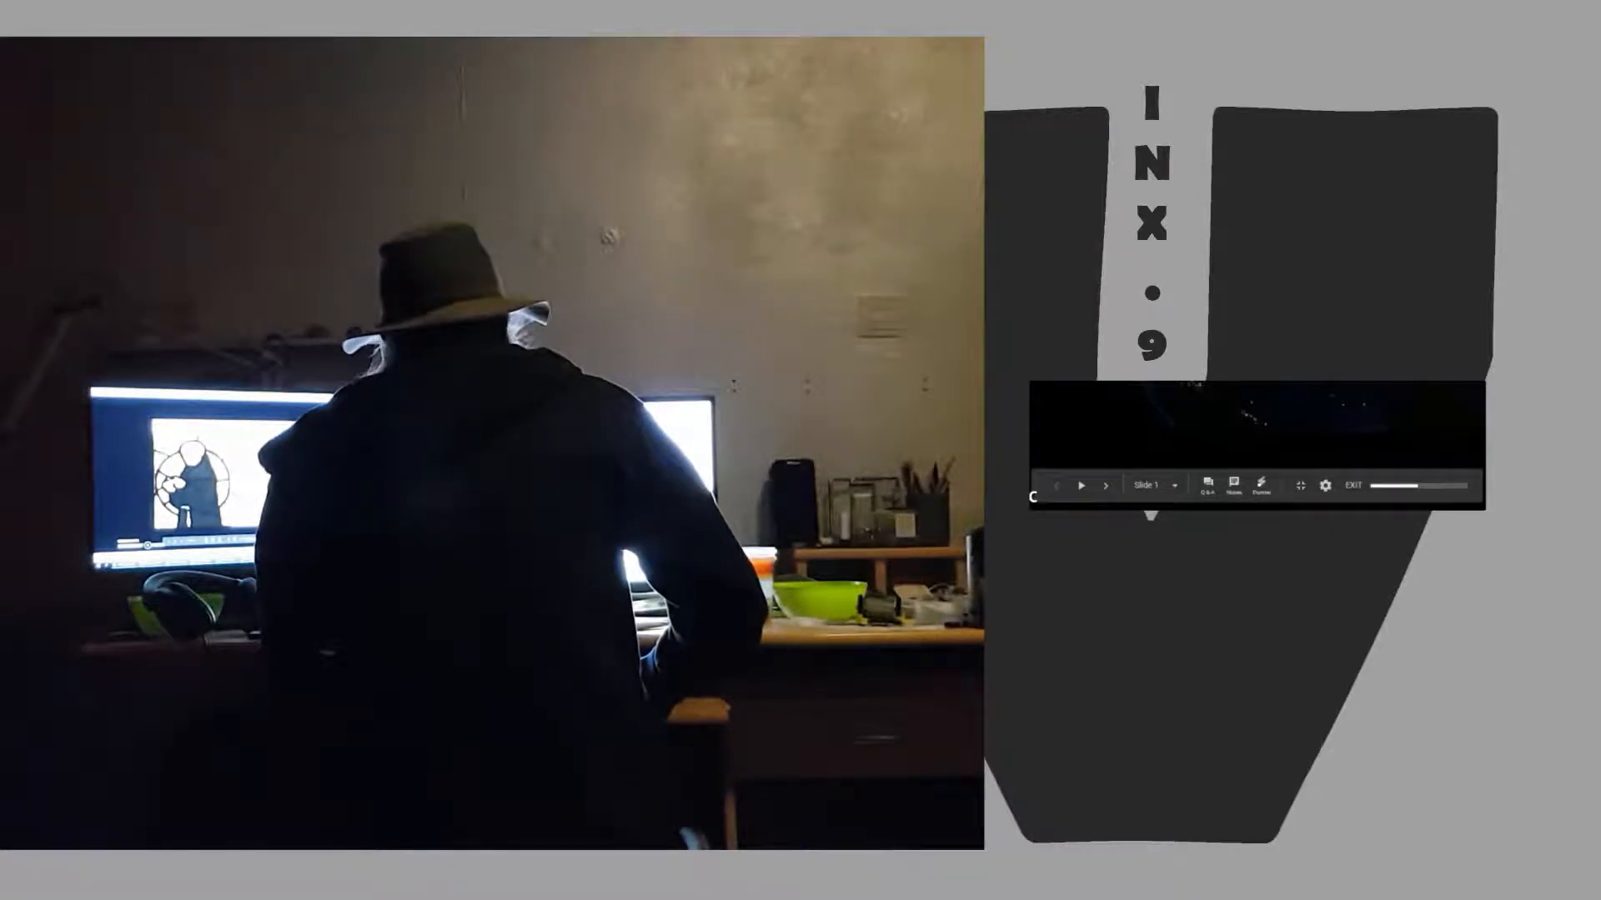
left_click(1104, 487)
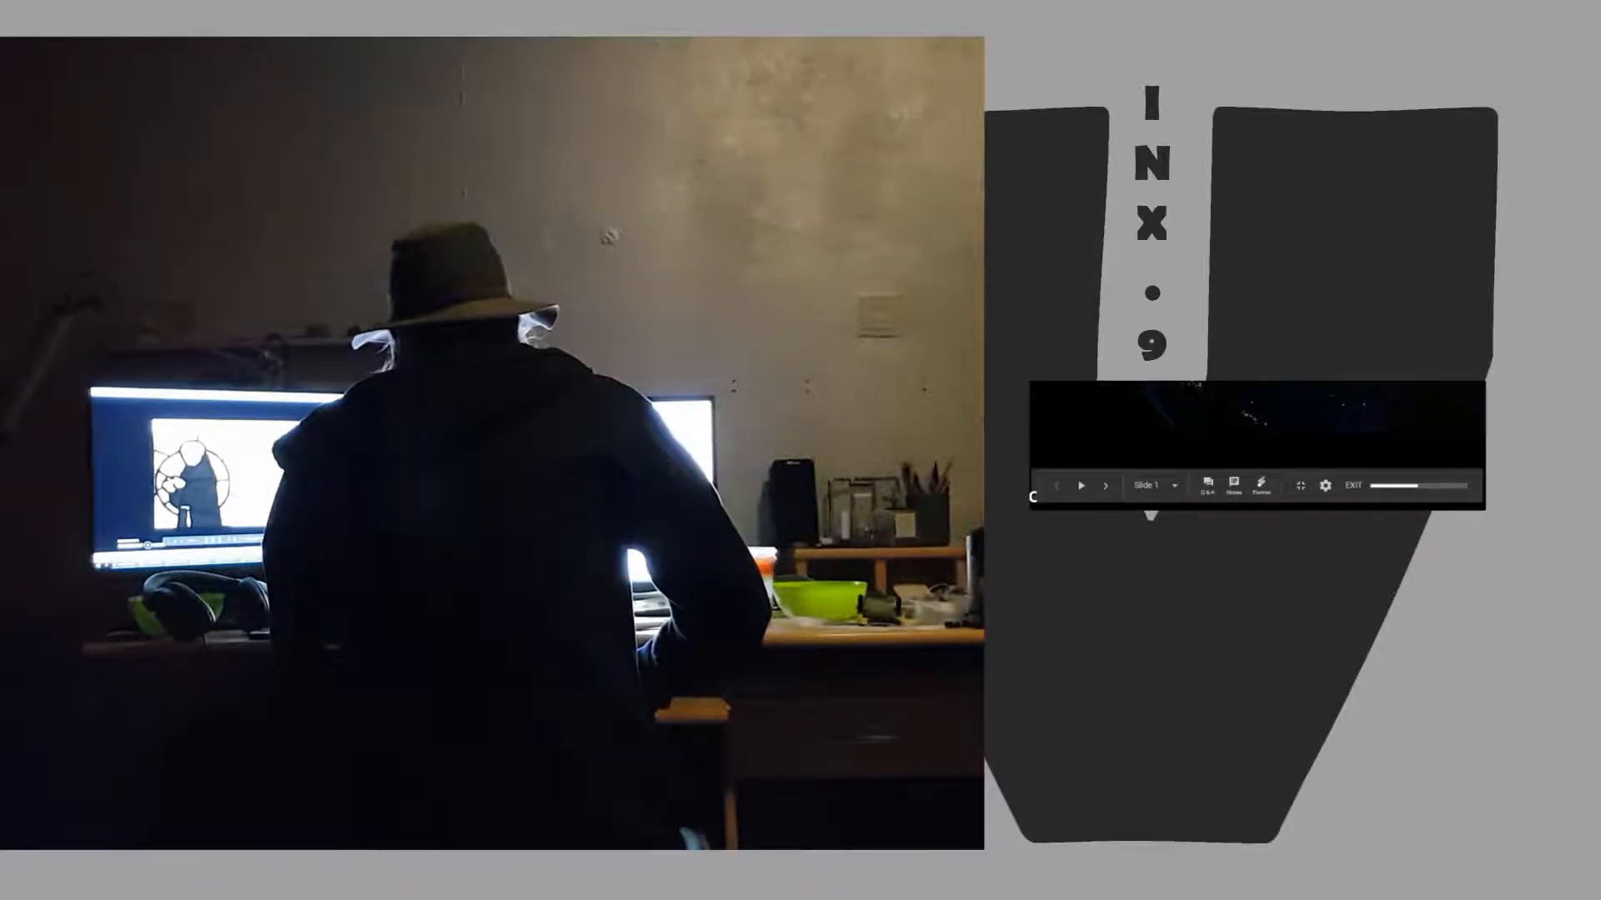
left_click(1106, 486)
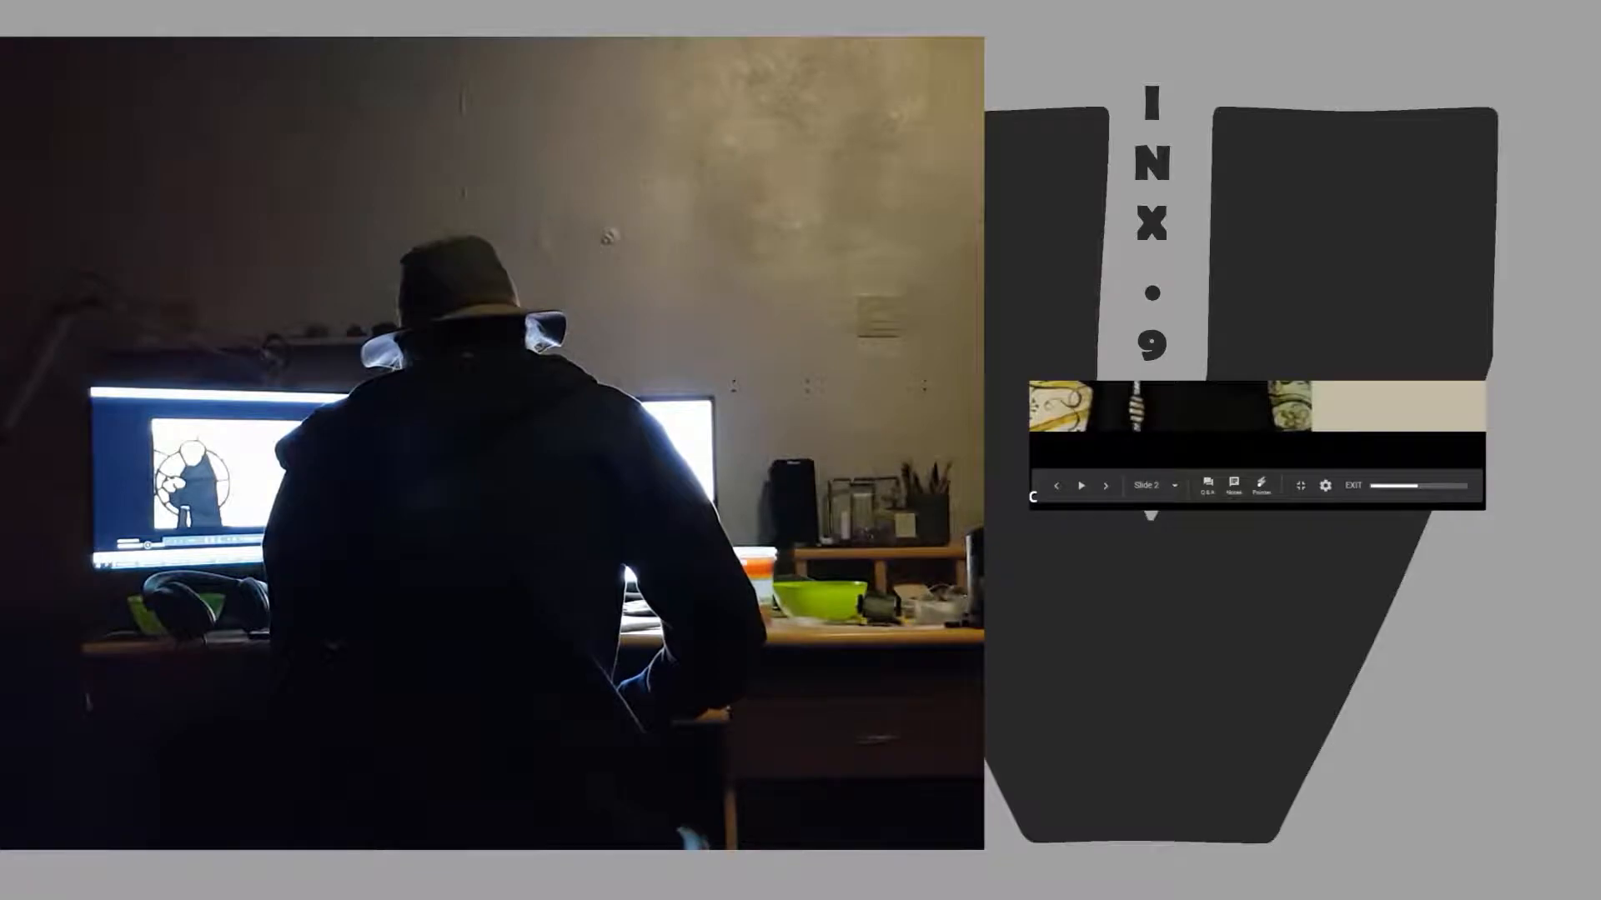
left_click(1056, 486)
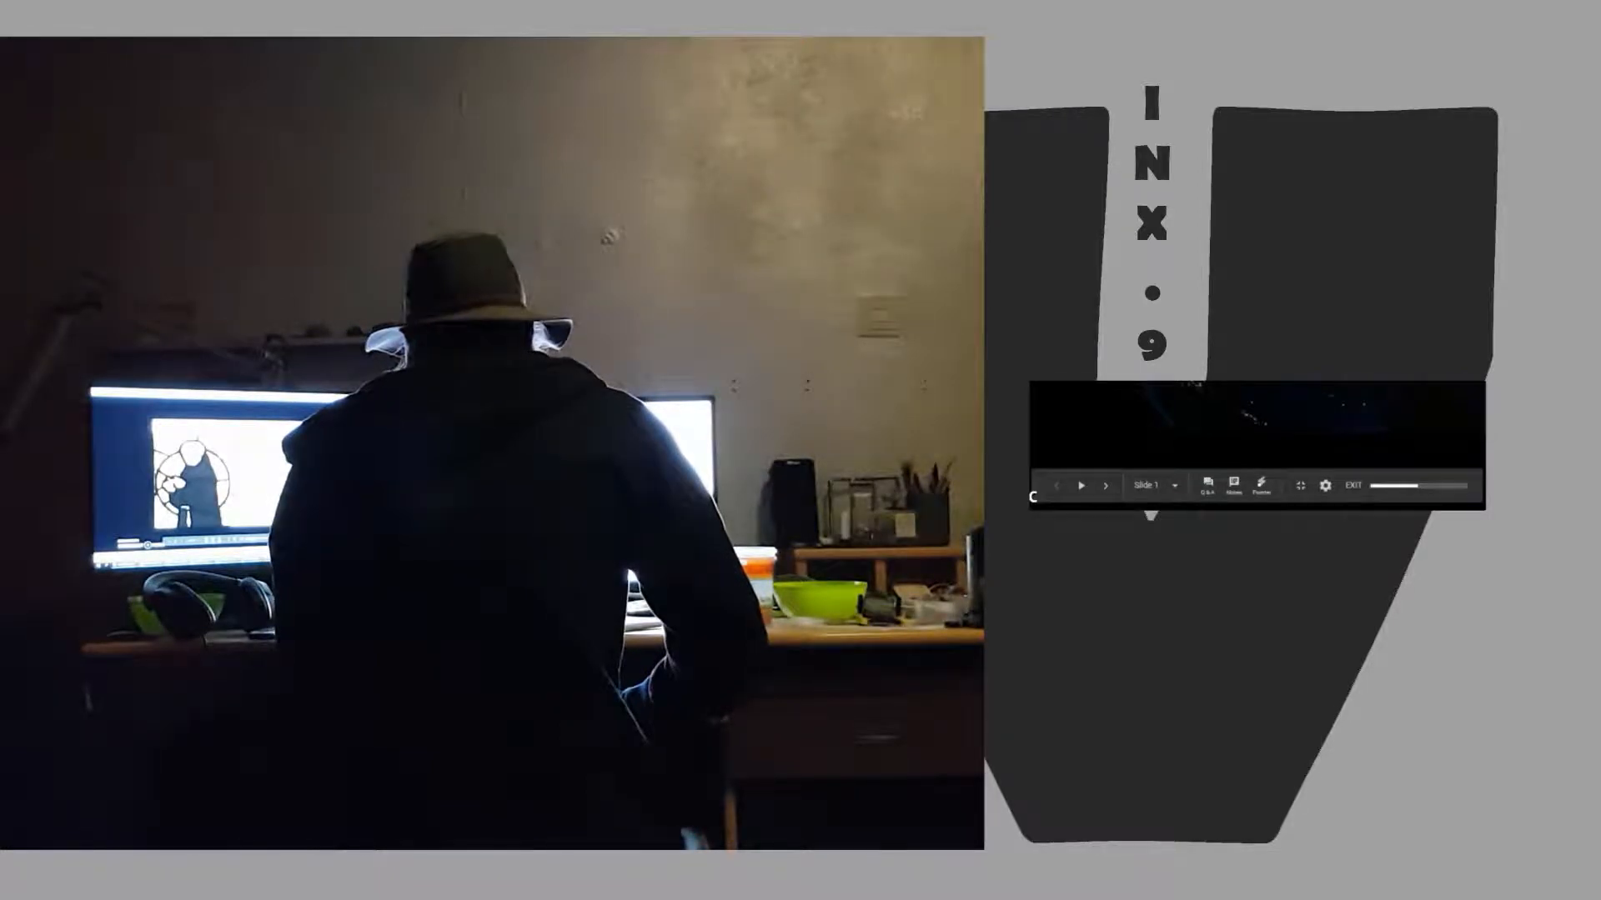
left_click(1105, 486)
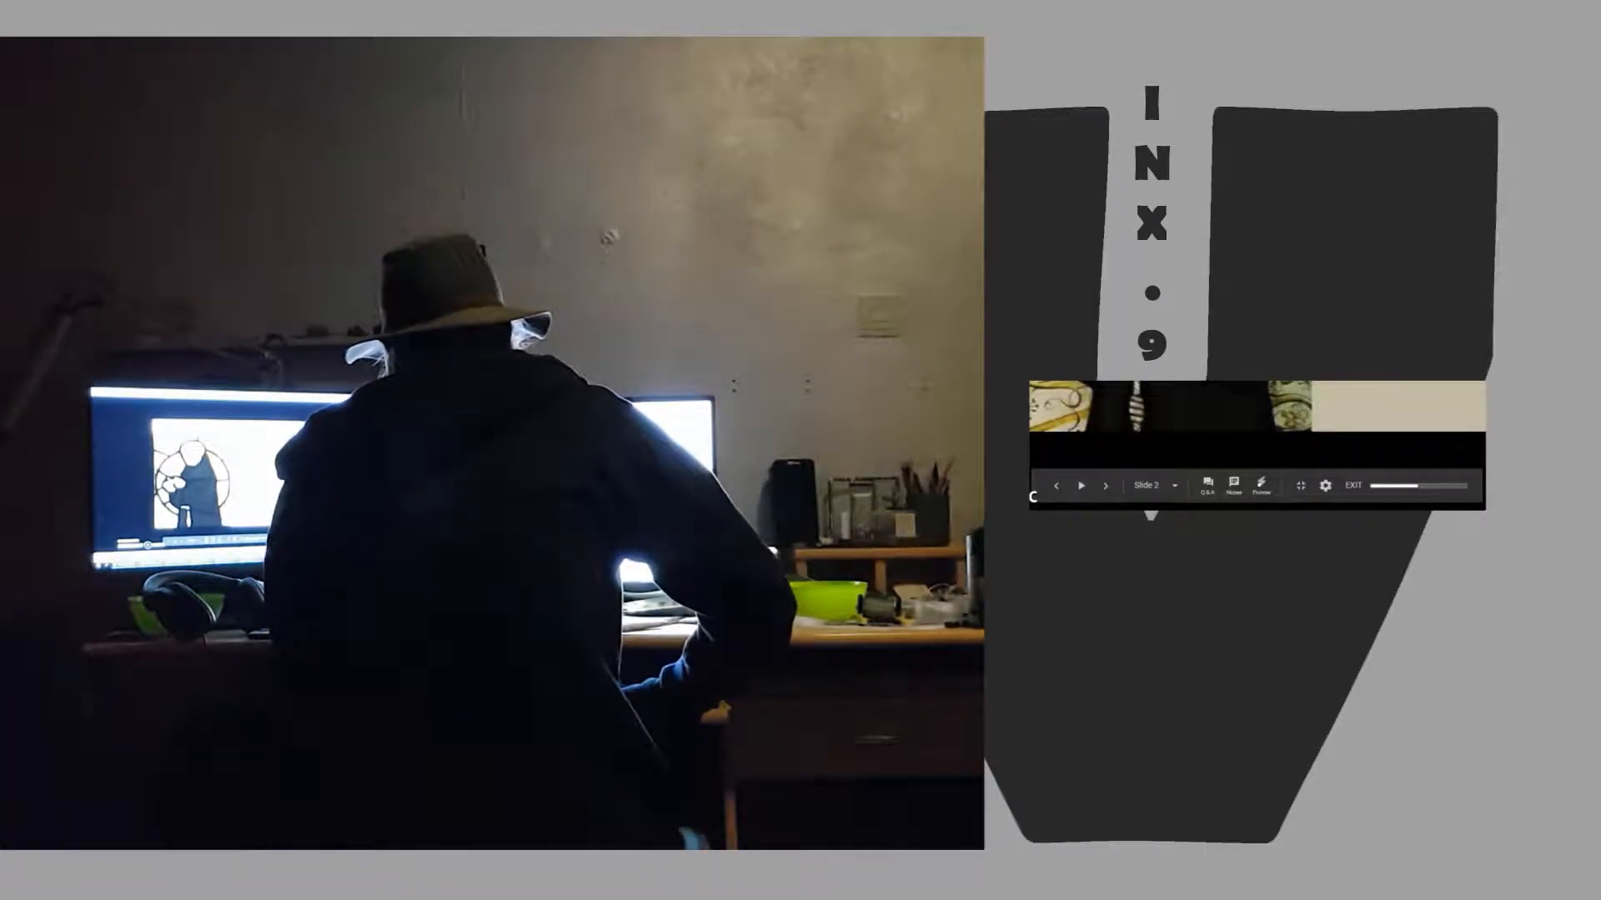
left_click(1058, 487)
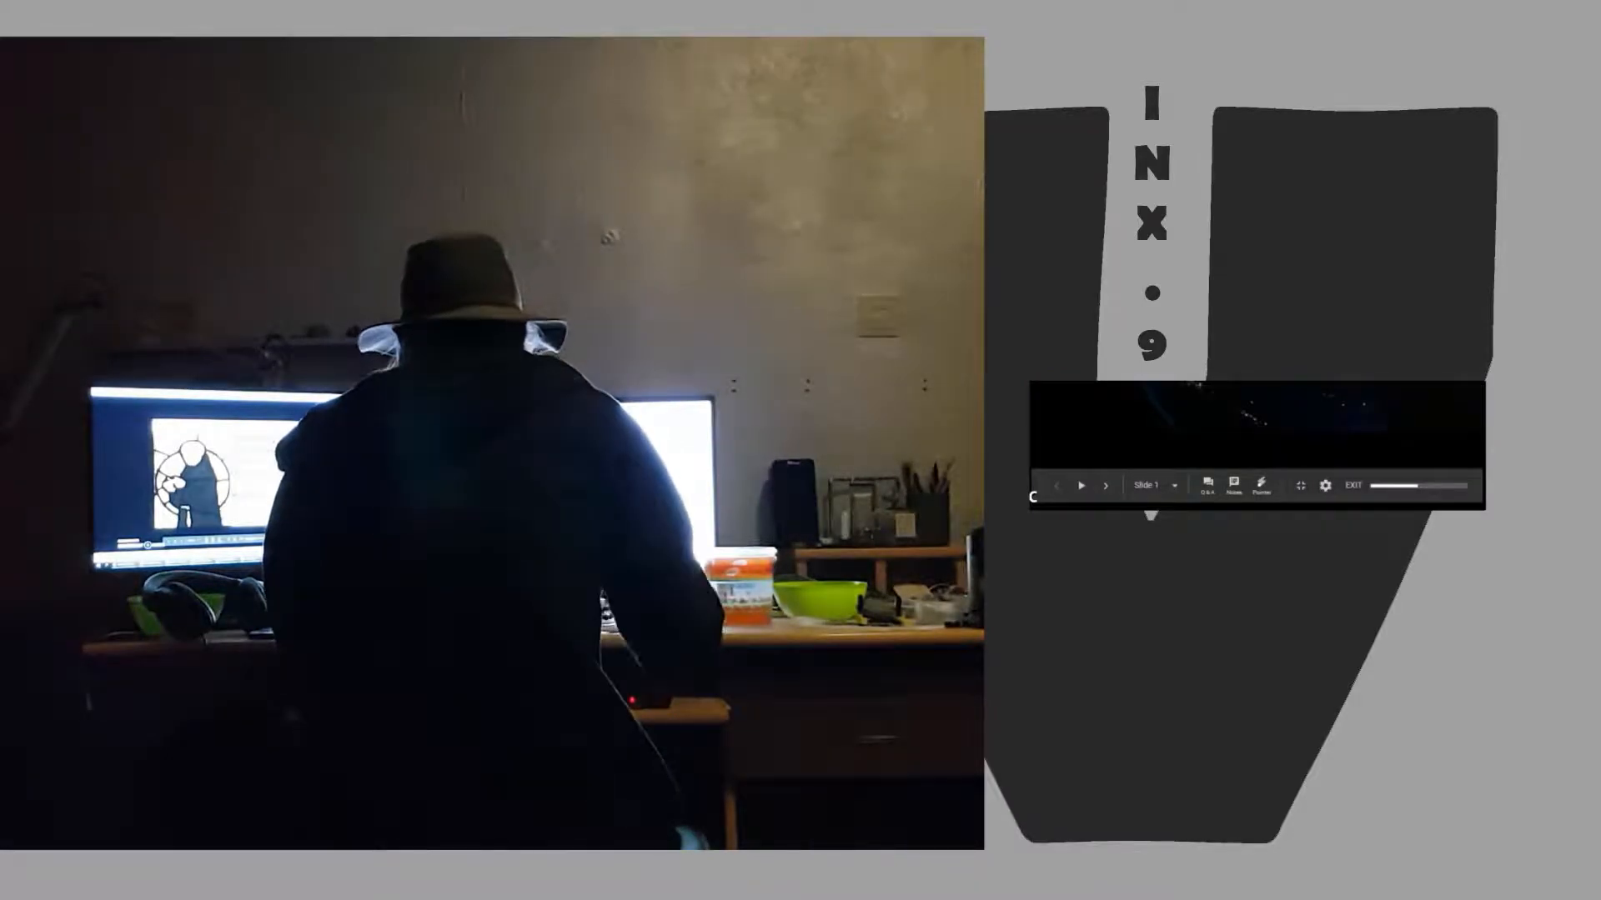